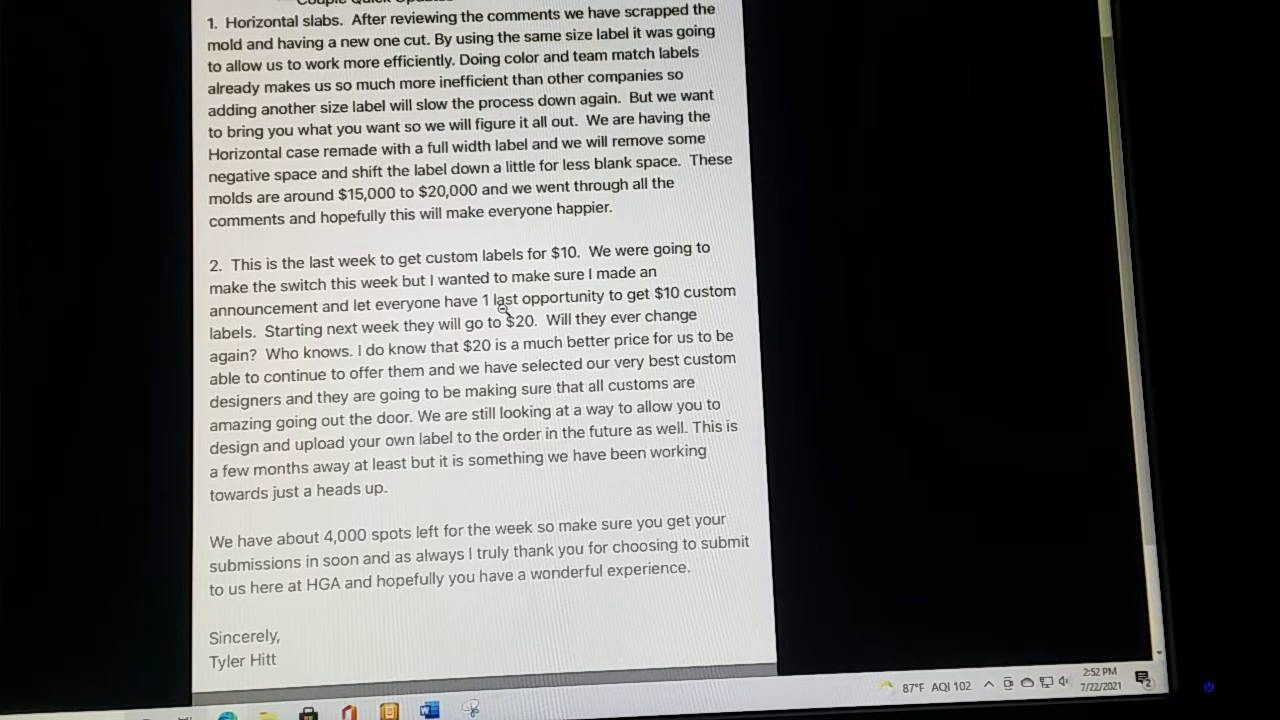
scroll(up, 3)
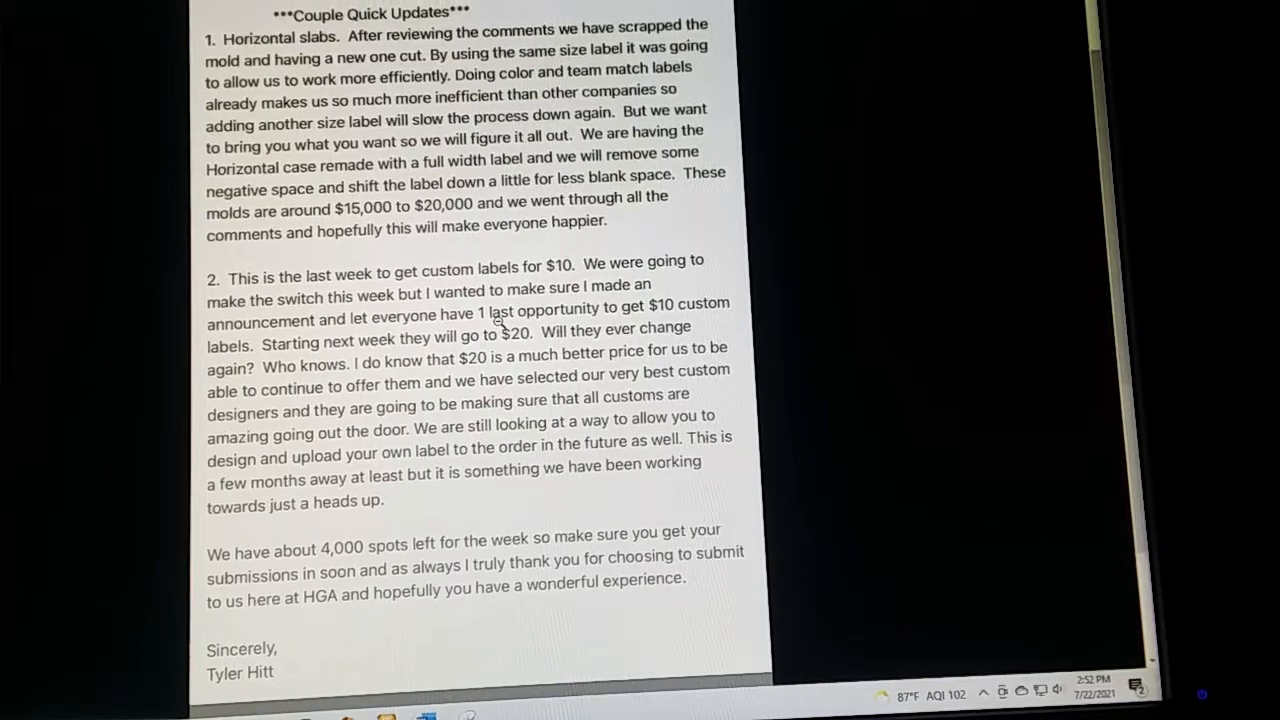
scroll(up, 3)
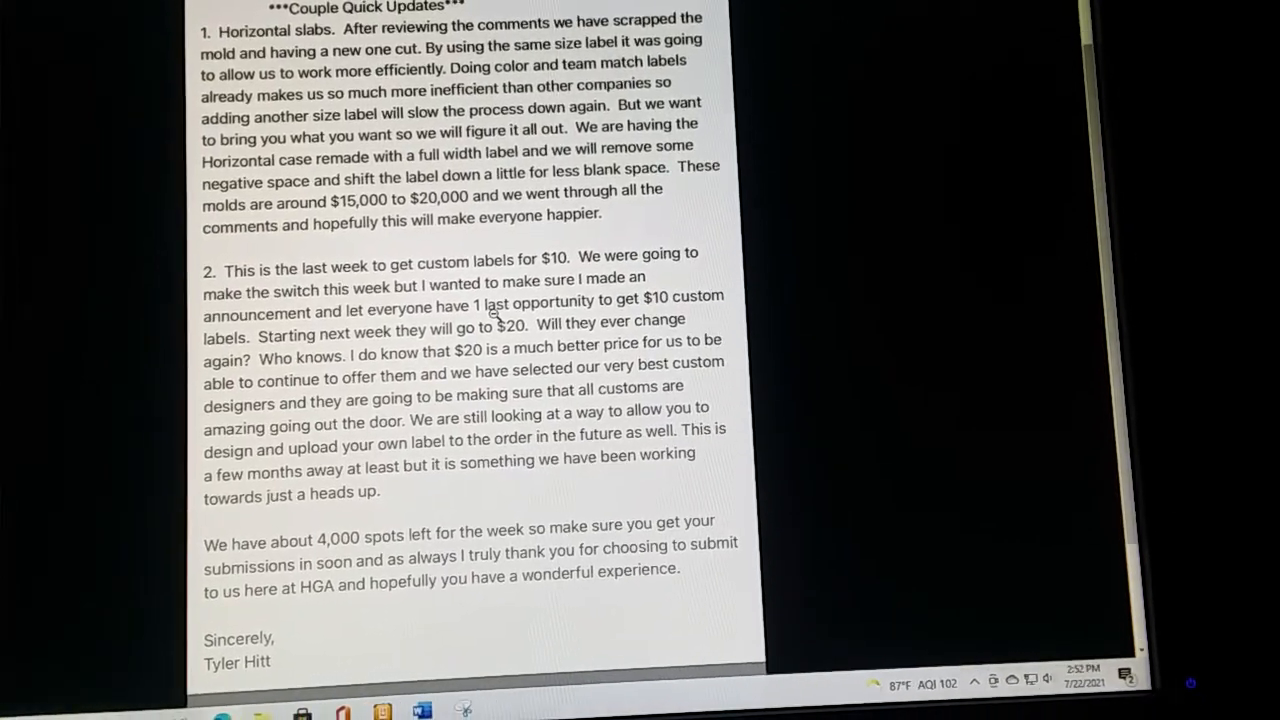